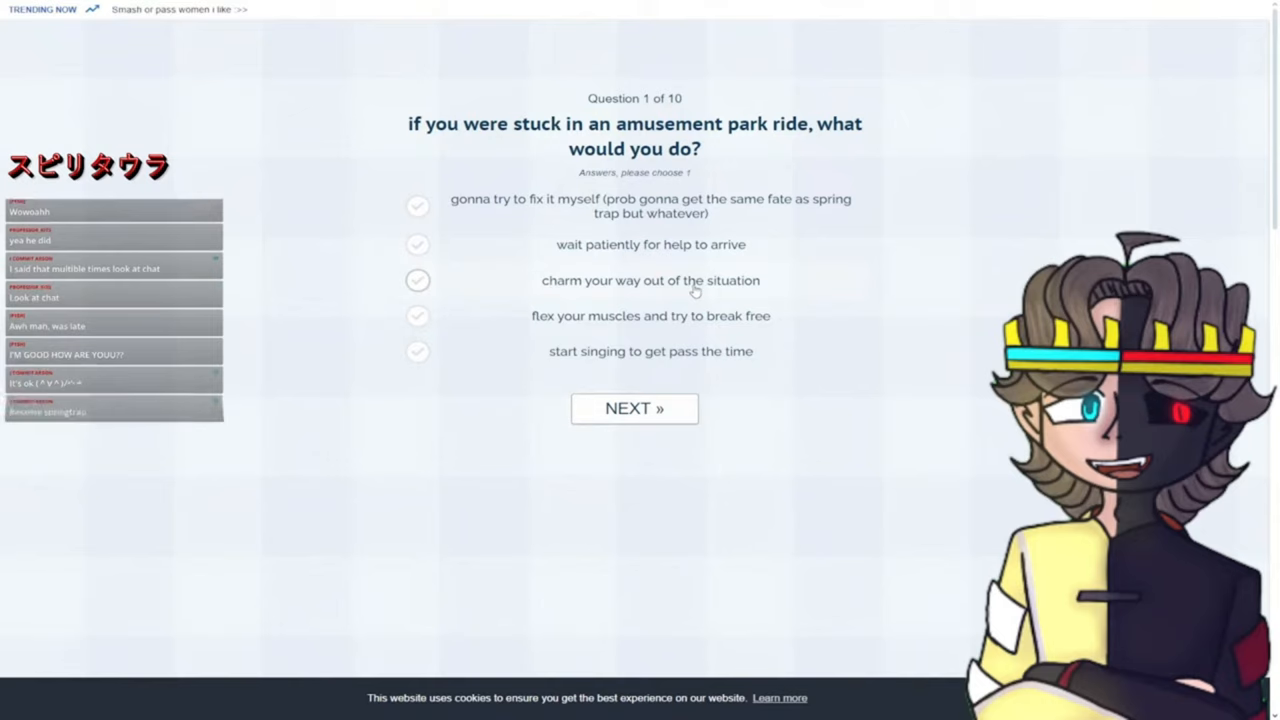
pyautogui.moveTo(578, 331)
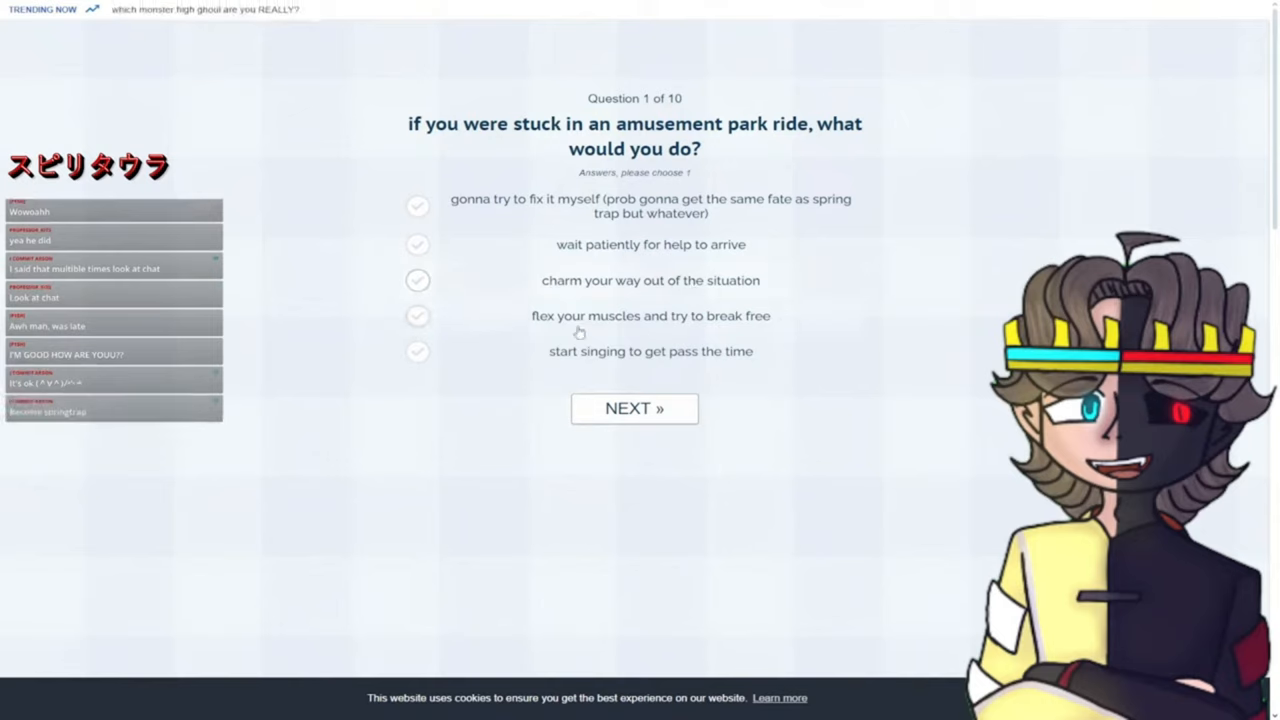
pyautogui.moveTo(639, 330)
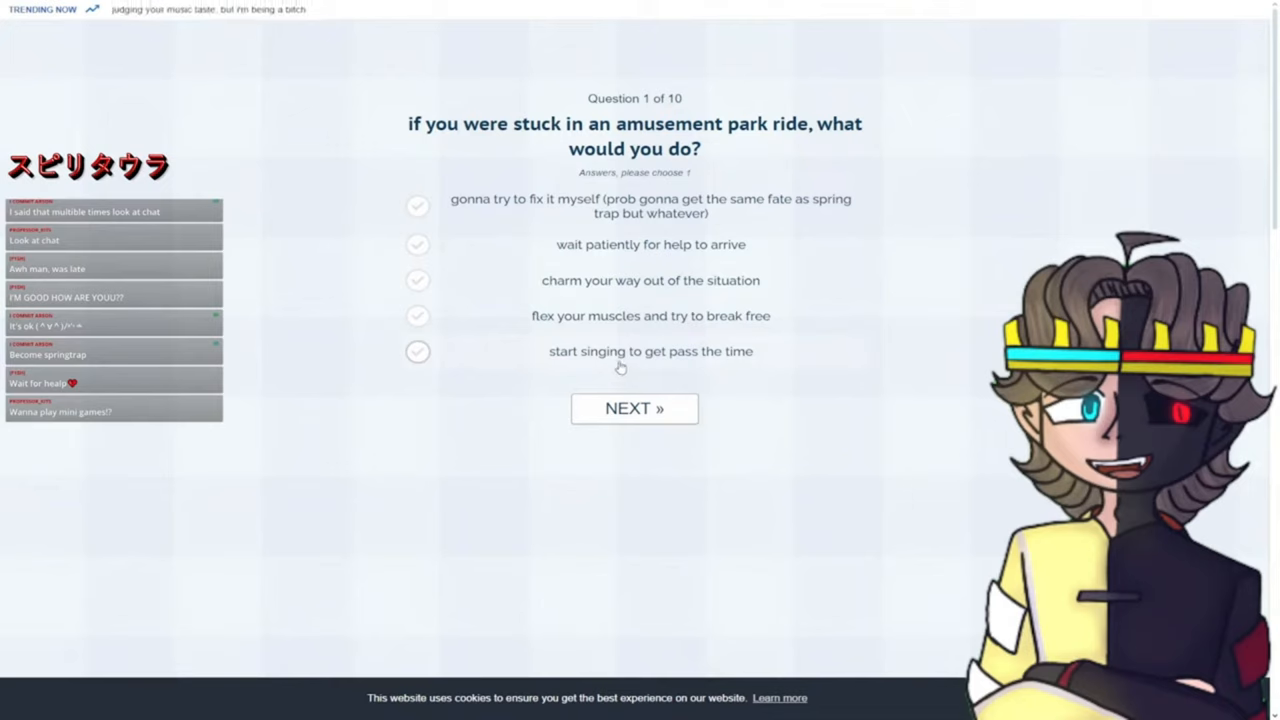
# Answer the amusement park ride question and advance to the magical abilities question.
pyautogui.click(634, 408)
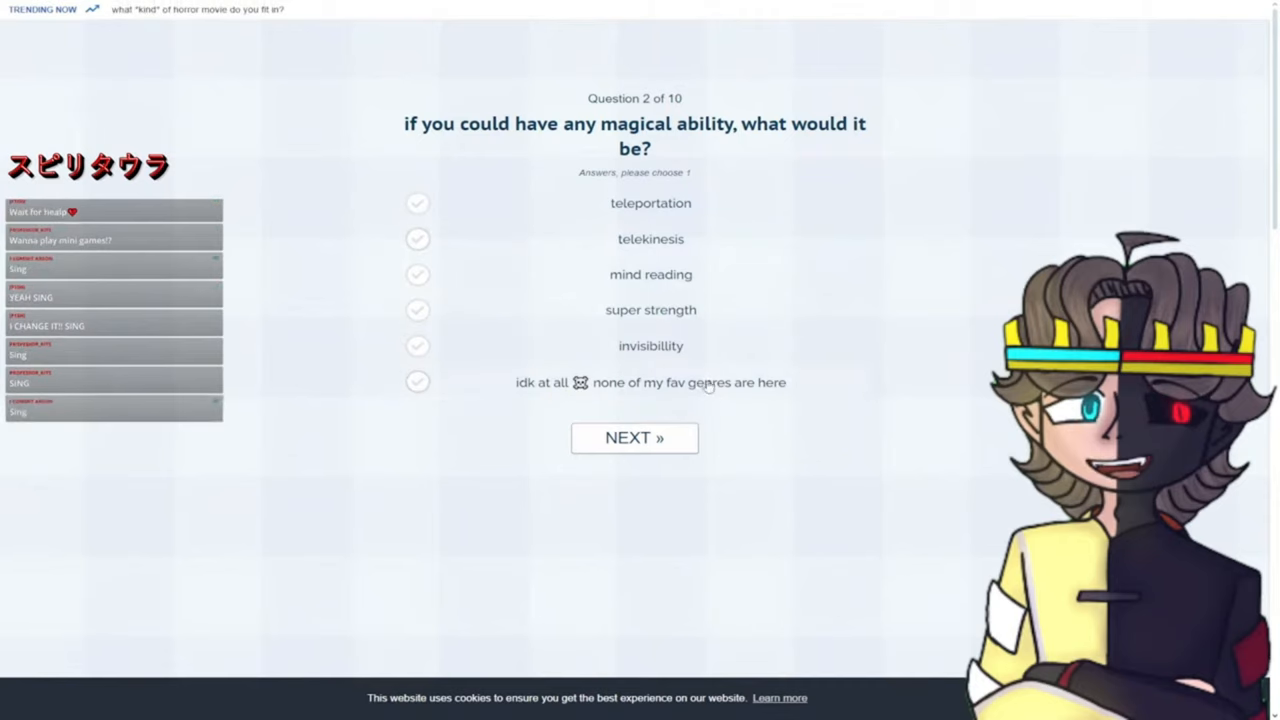
pyautogui.moveTo(601, 123); pyautogui.dragTo(650, 148)
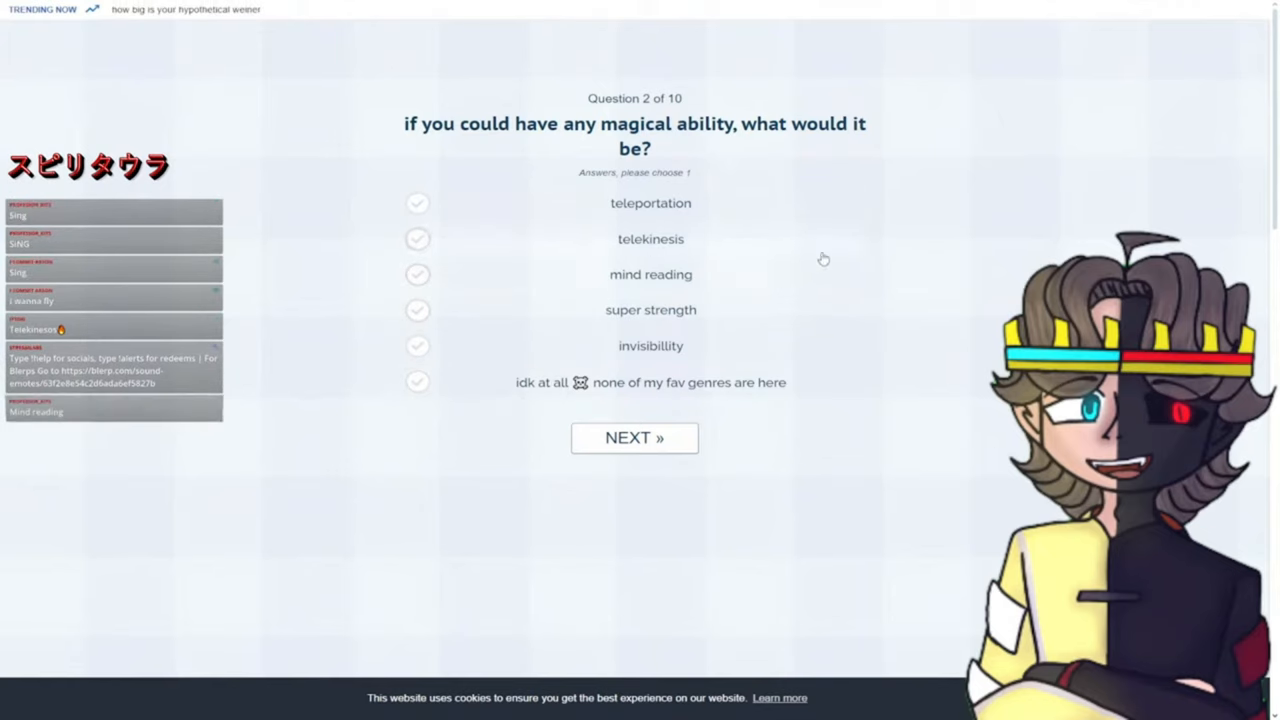
pyautogui.moveTo(670, 287)
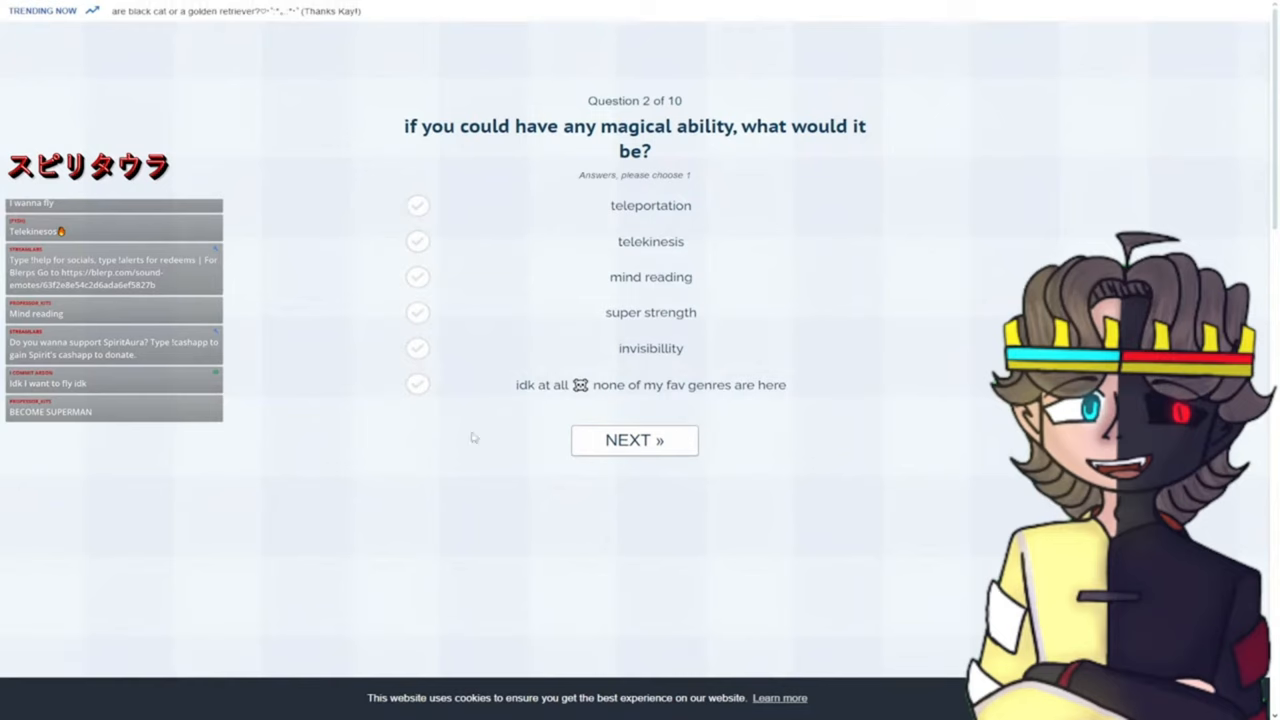
pyautogui.moveTo(797, 400)
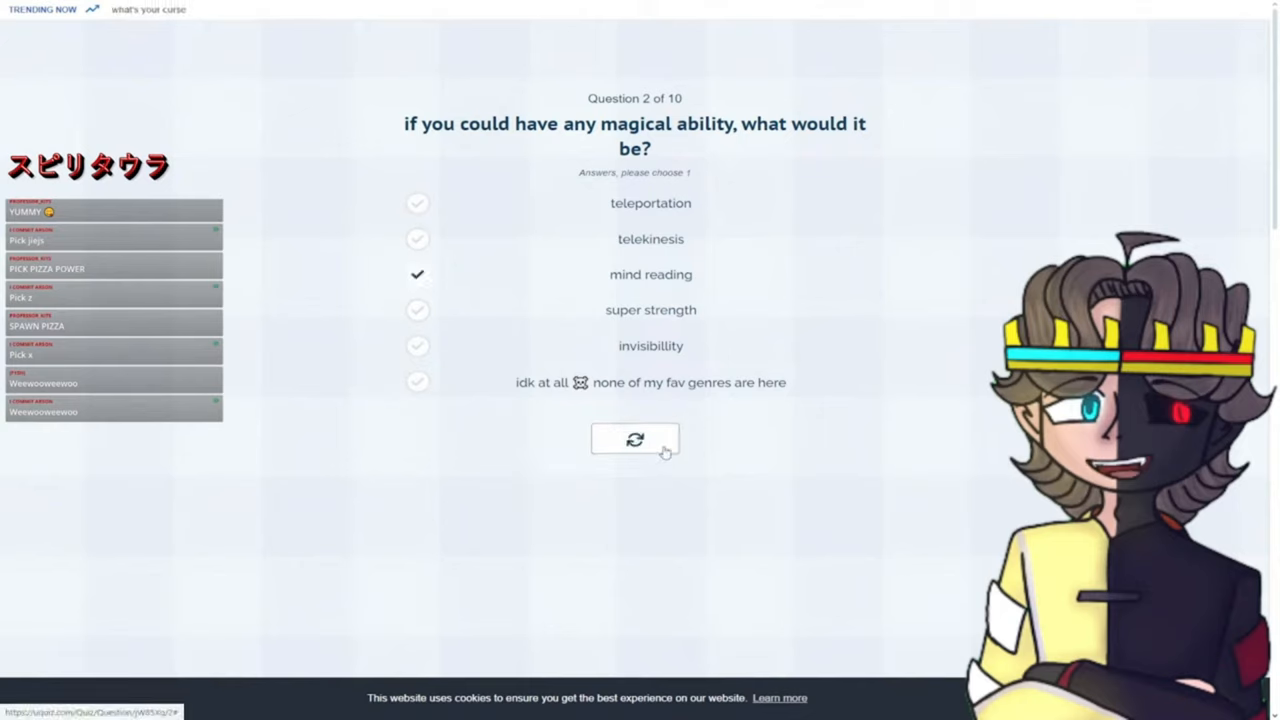
# Submit the mind reading answer, then answer the favourite genre question.
pyautogui.click(635, 440)
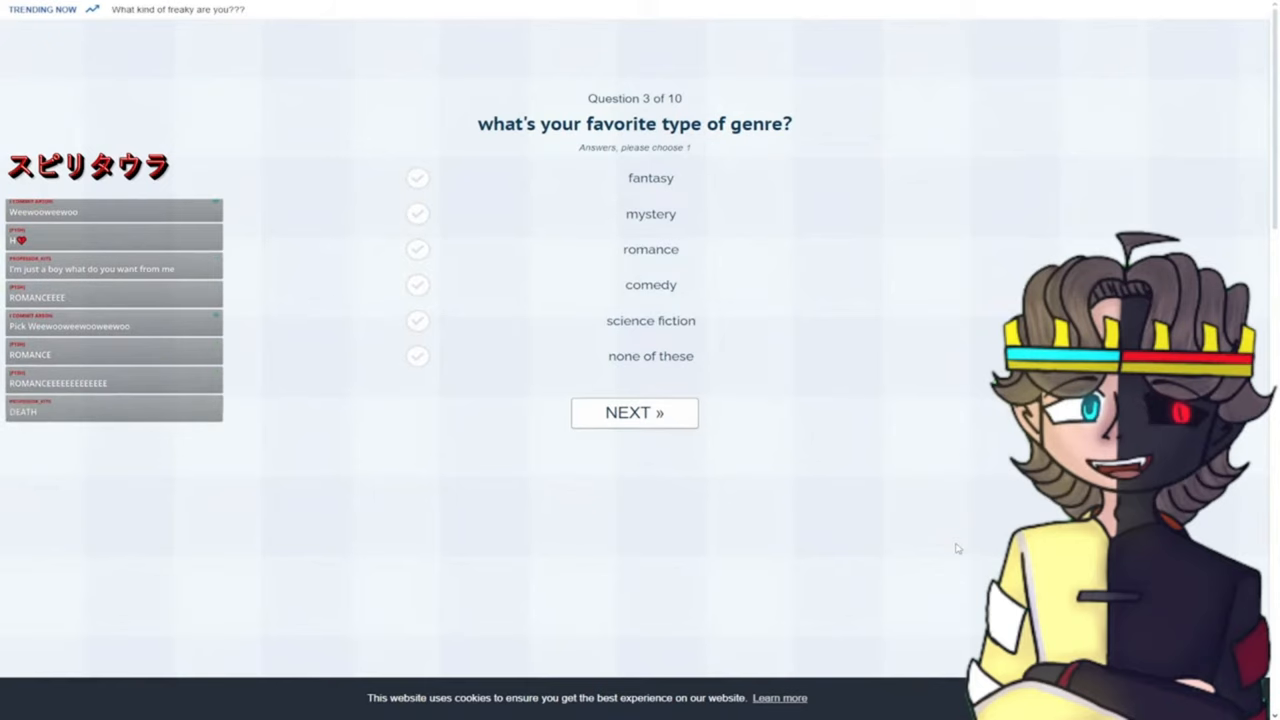
pyautogui.click(634, 412)
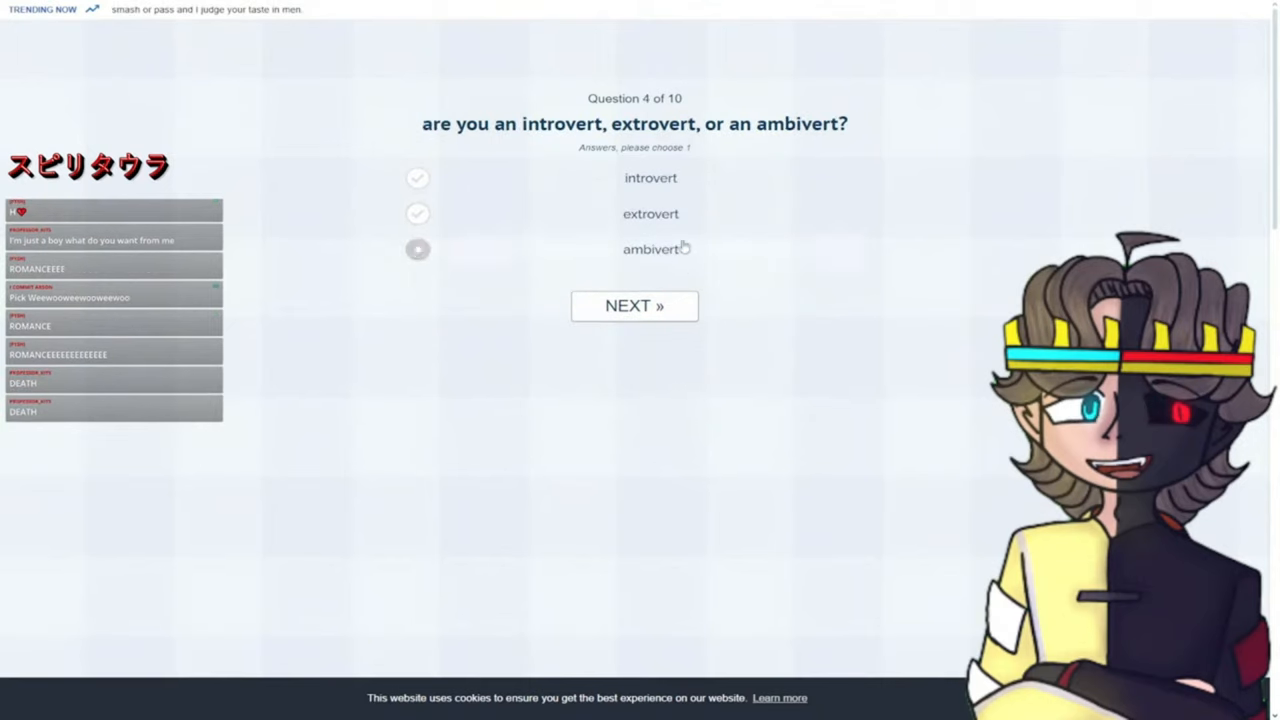
# Choose 'ambivert' as the personality type on question 4.
pyautogui.click(634, 305)
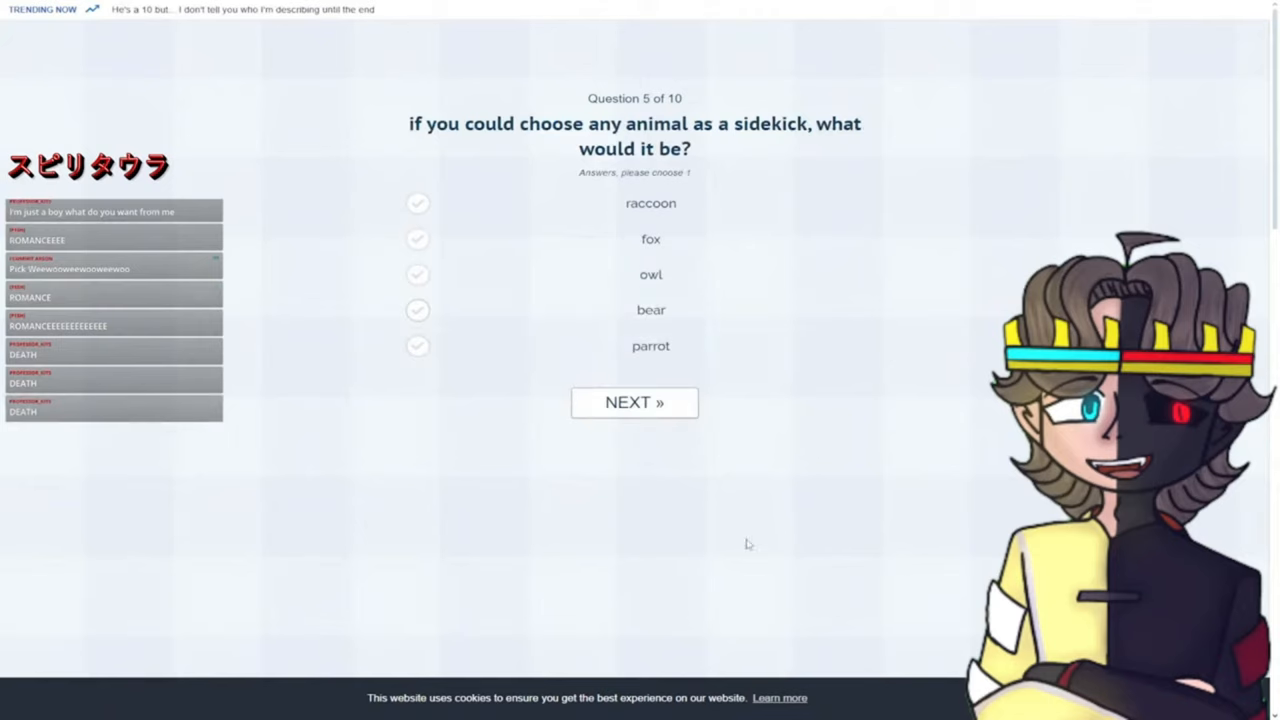
pyautogui.moveTo(744, 546)
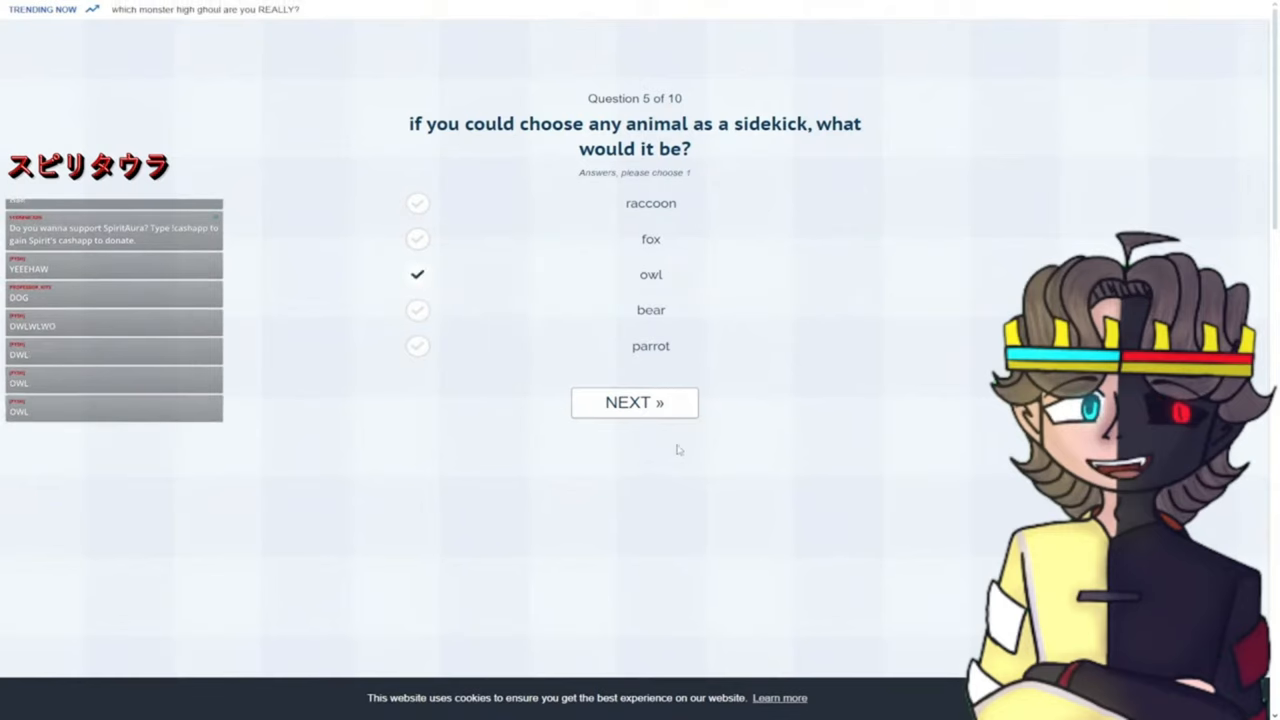
# Submit 'owl' as the animal sidekick answer.
pyautogui.click(634, 402)
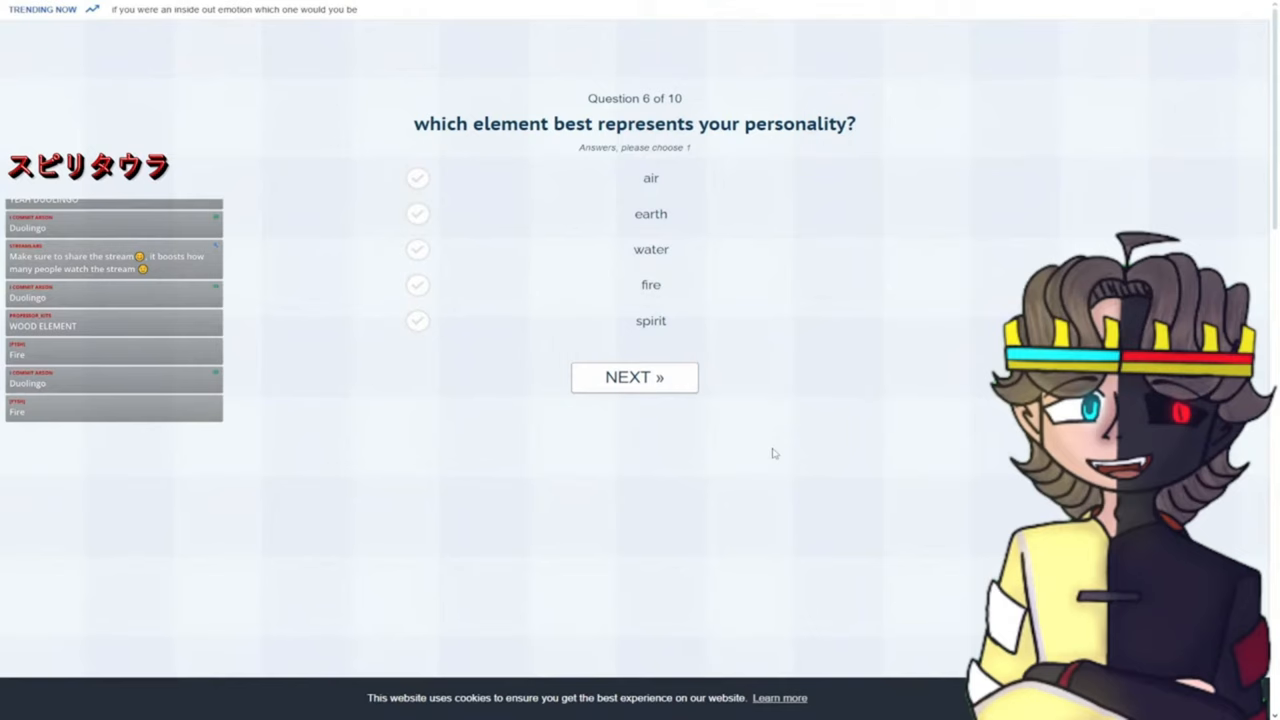
# Answer the element question, then pick 'writing love letters to your future soulmate' on question 7.
pyautogui.click(634, 377)
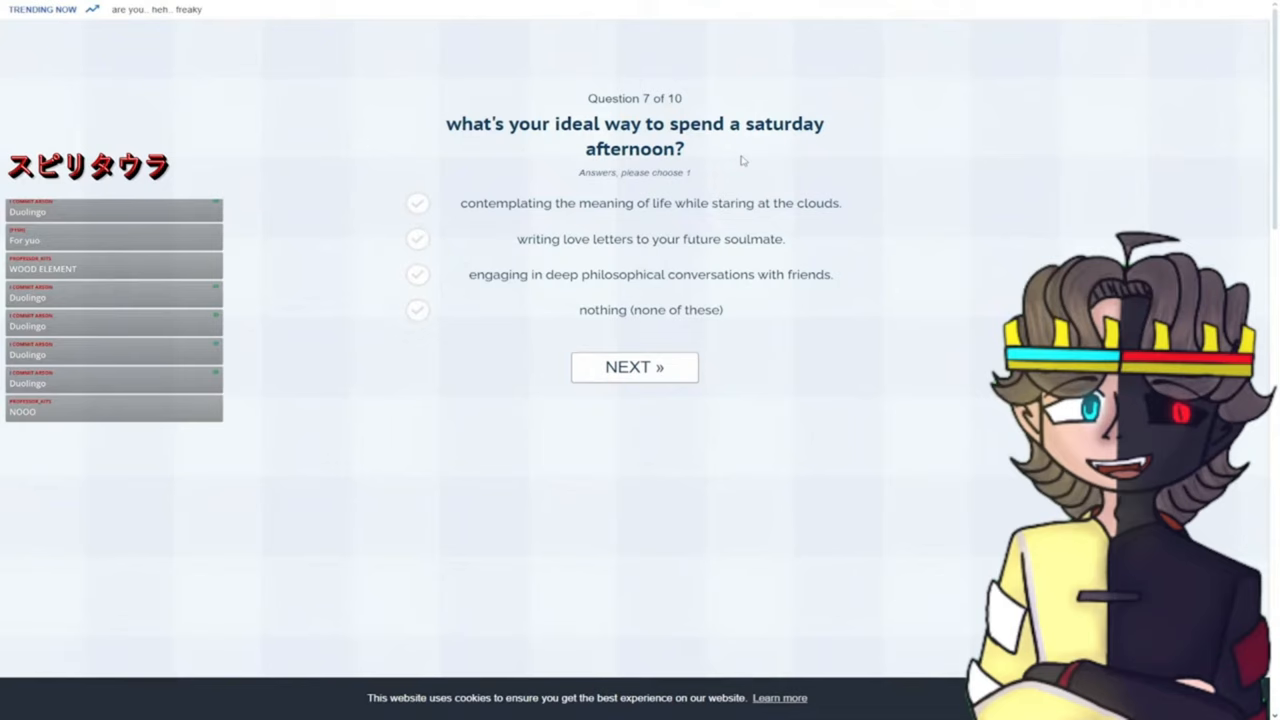
pyautogui.moveTo(715, 303)
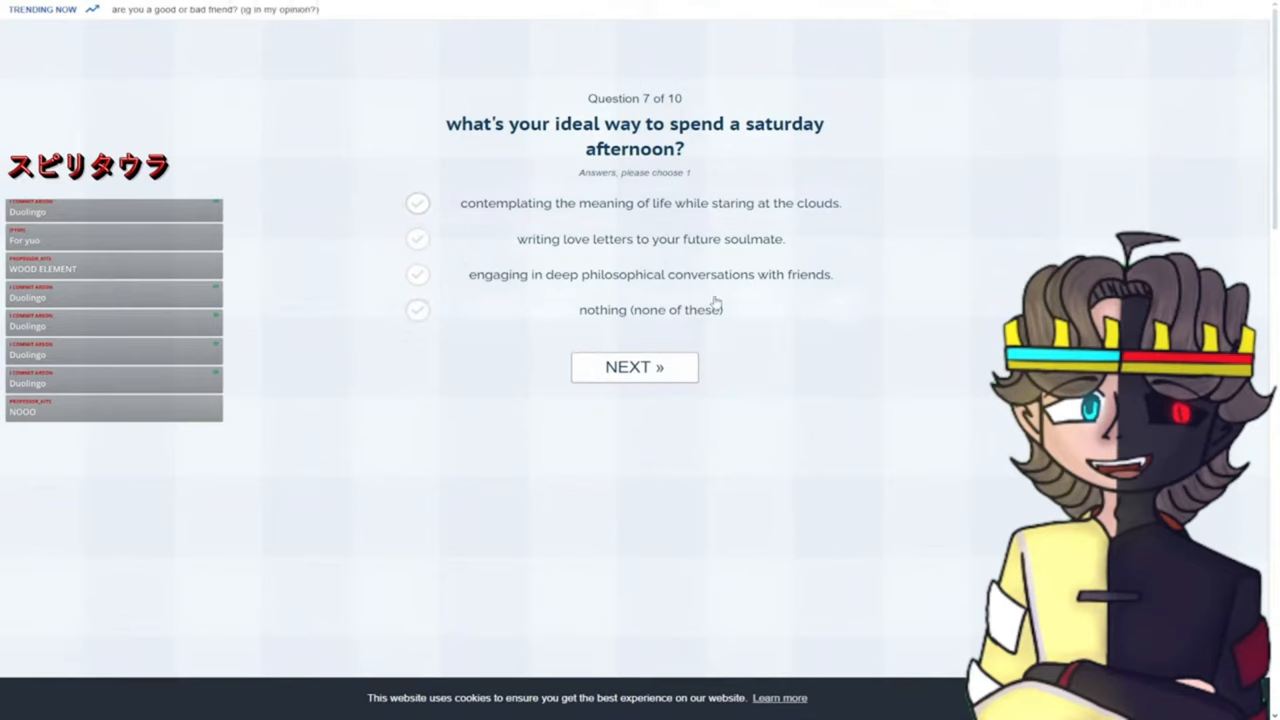
pyautogui.moveTo(604, 221)
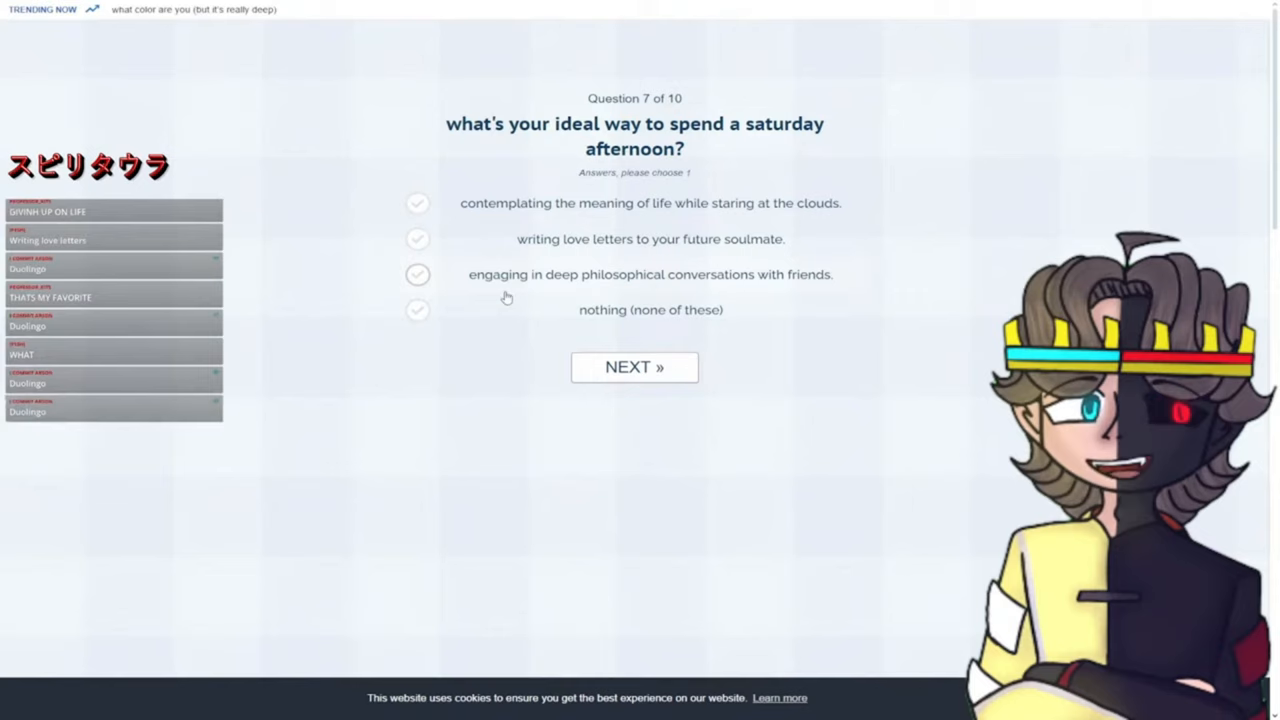
pyautogui.moveTo(510, 295)
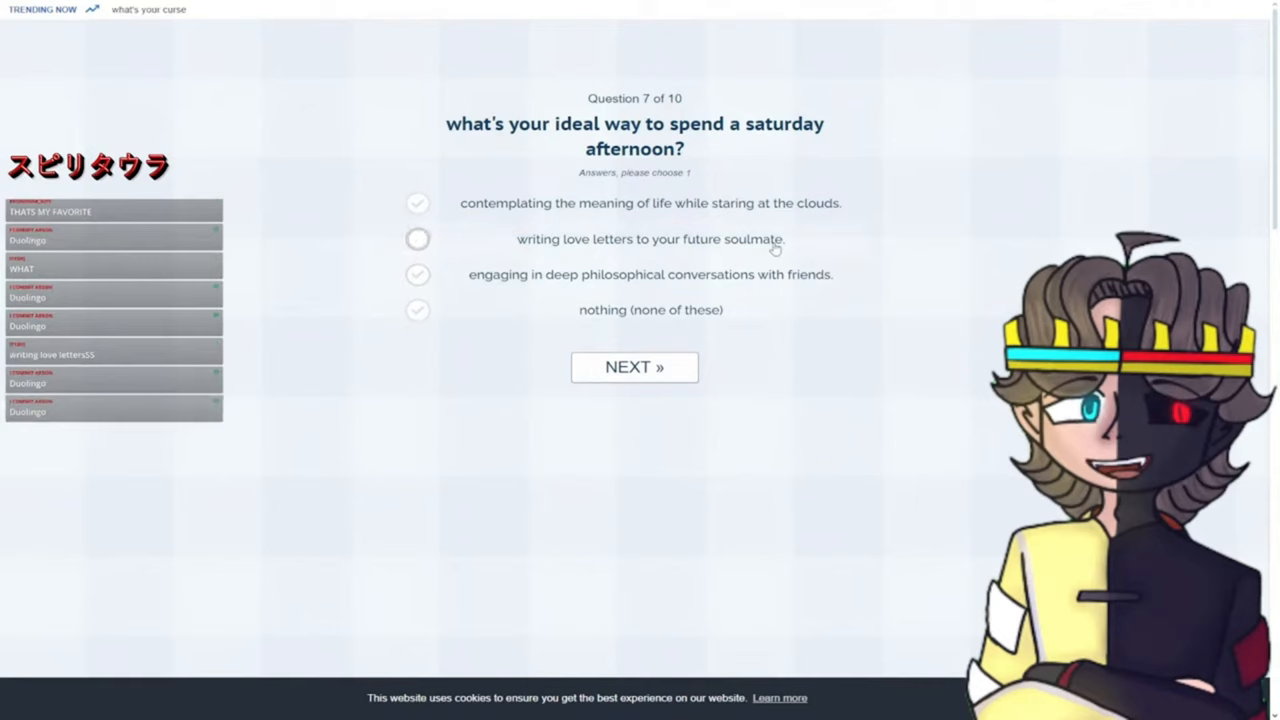
pyautogui.click(634, 367)
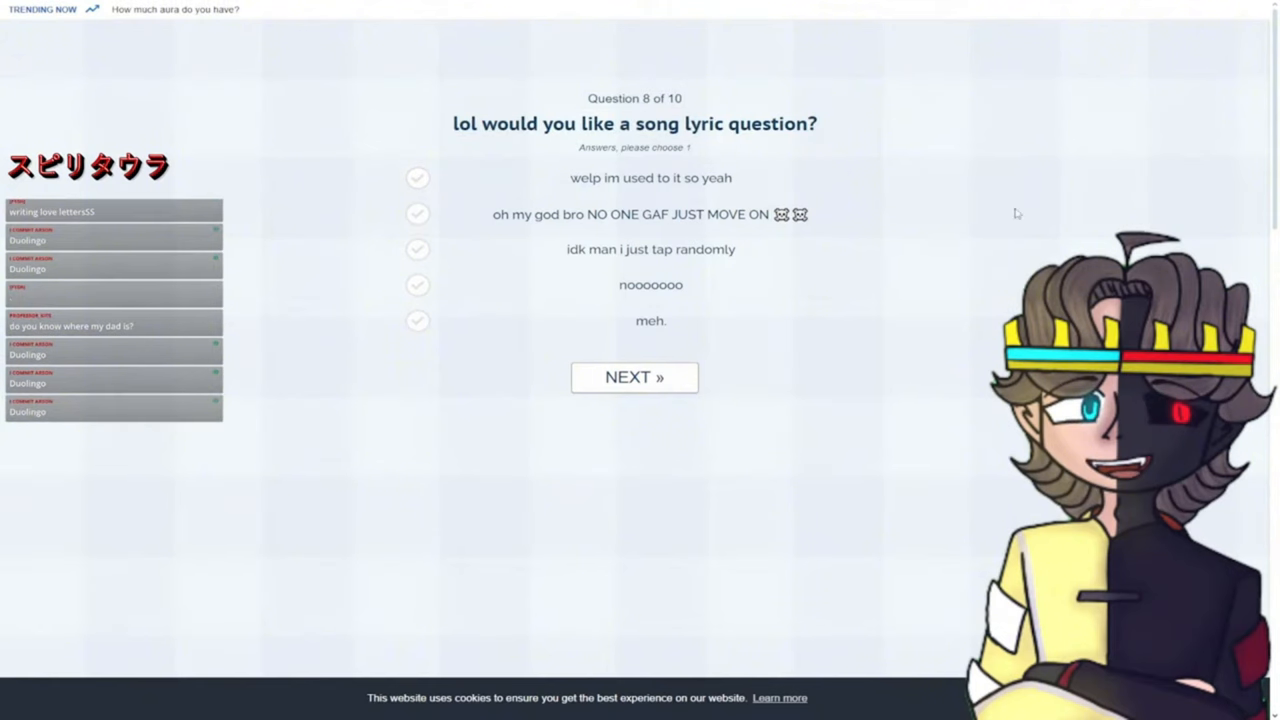
# Answer the song lyric questions 8 and 9, skip question 10, and reach 'mollie macaw'.
pyautogui.click(634, 377)
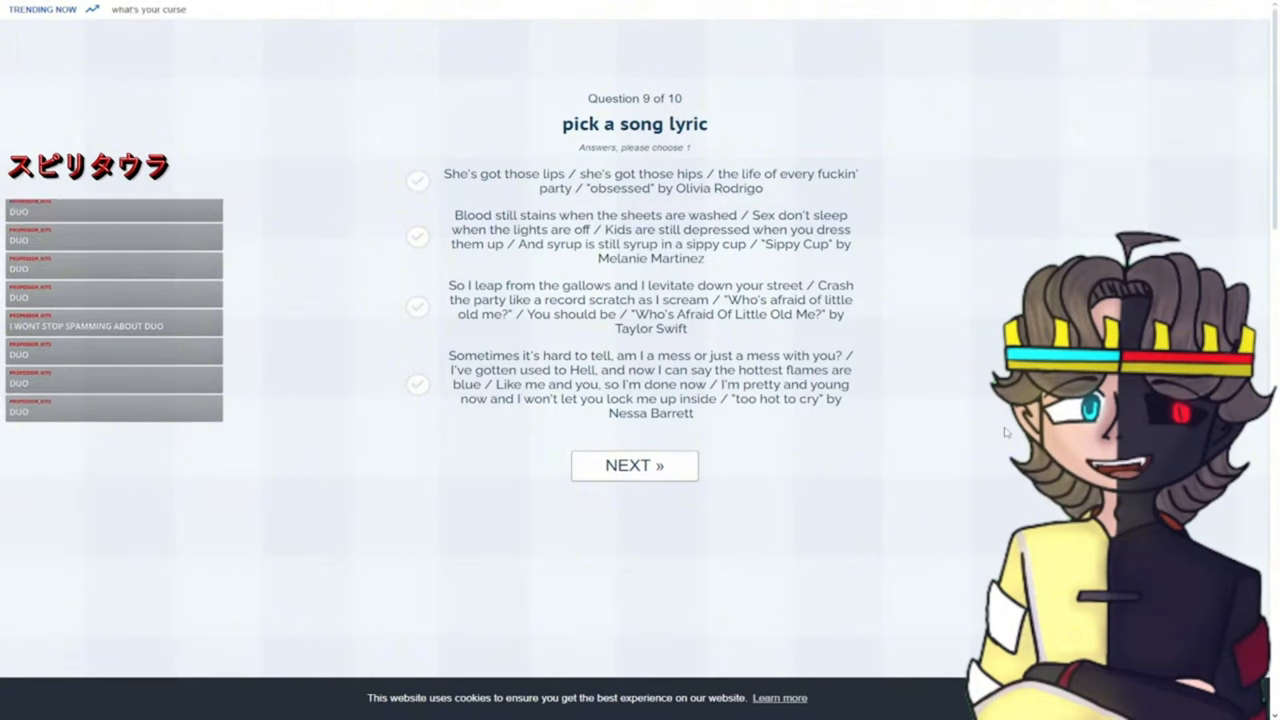
pyautogui.click(634, 465)
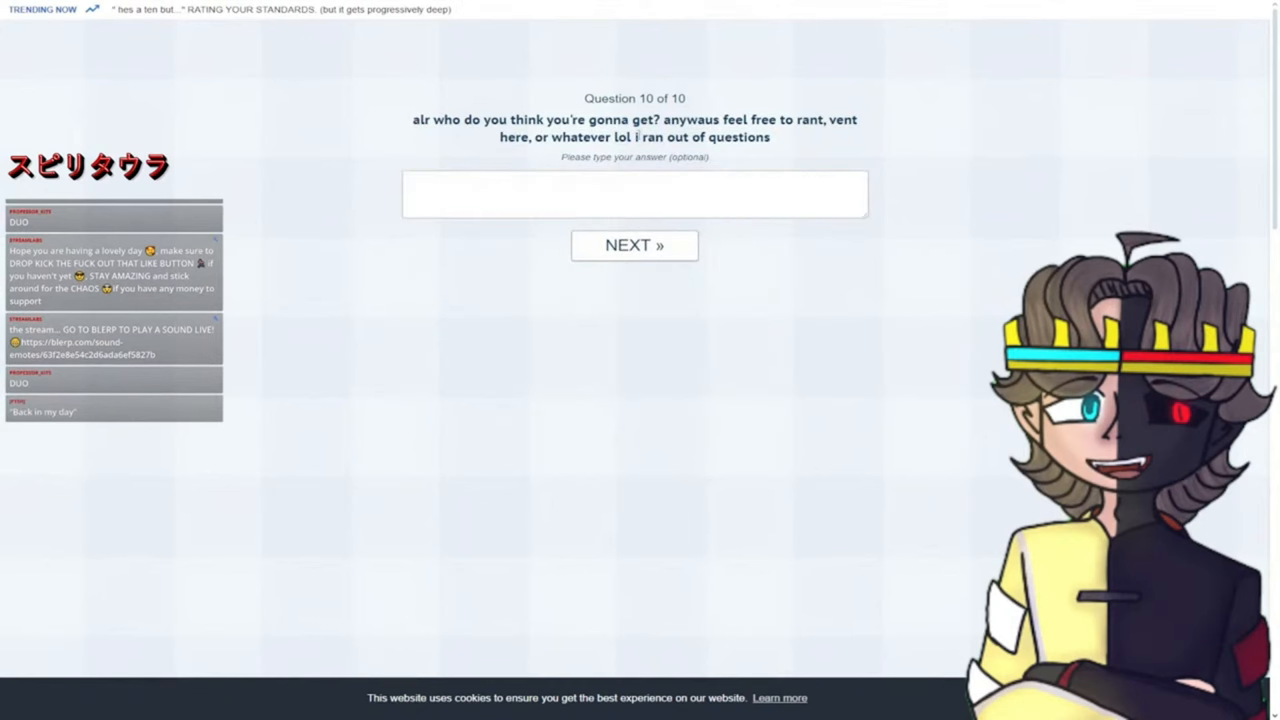
pyautogui.click(634, 245)
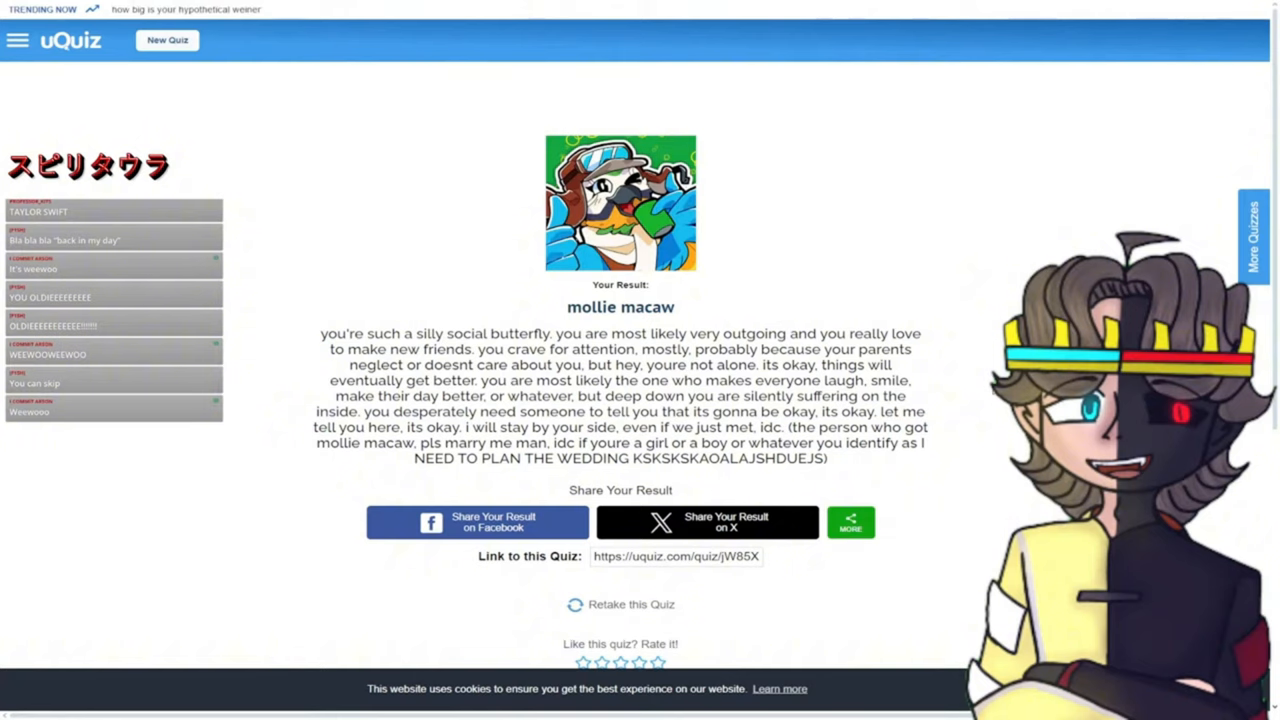
pyautogui.moveTo(350, 281)
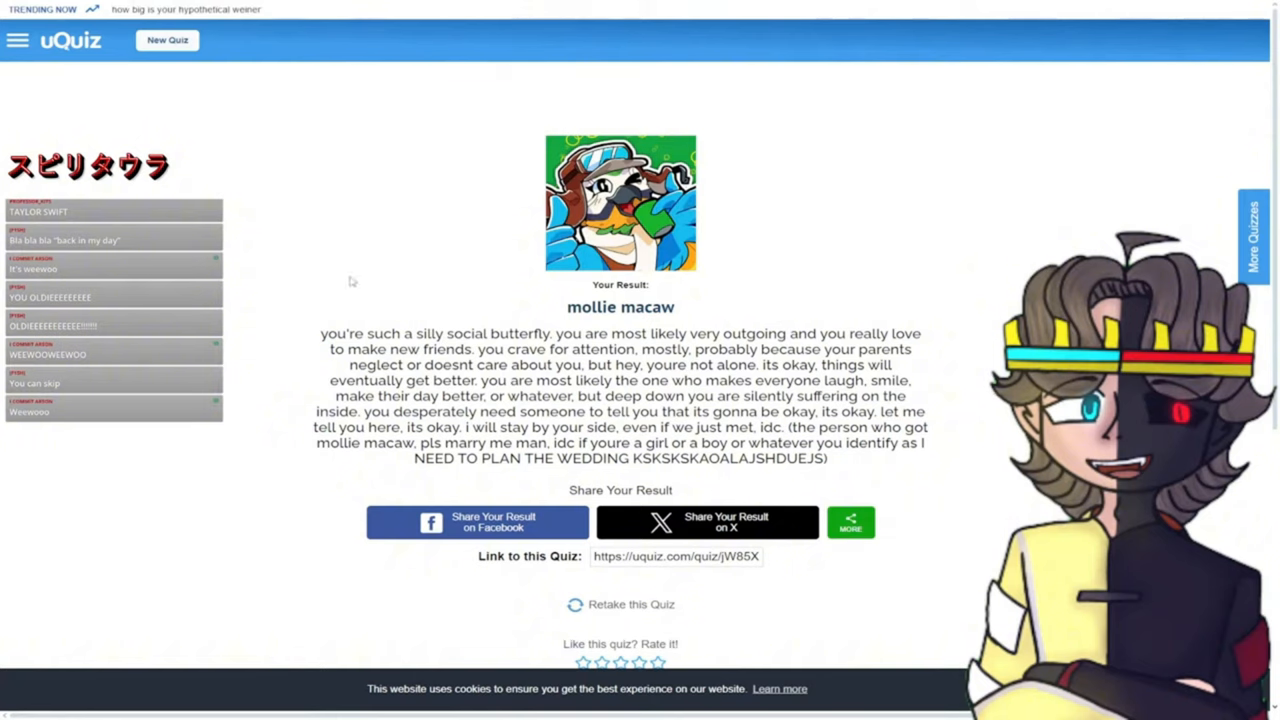
pyautogui.moveTo(320, 333); pyautogui.dragTo(538, 333)
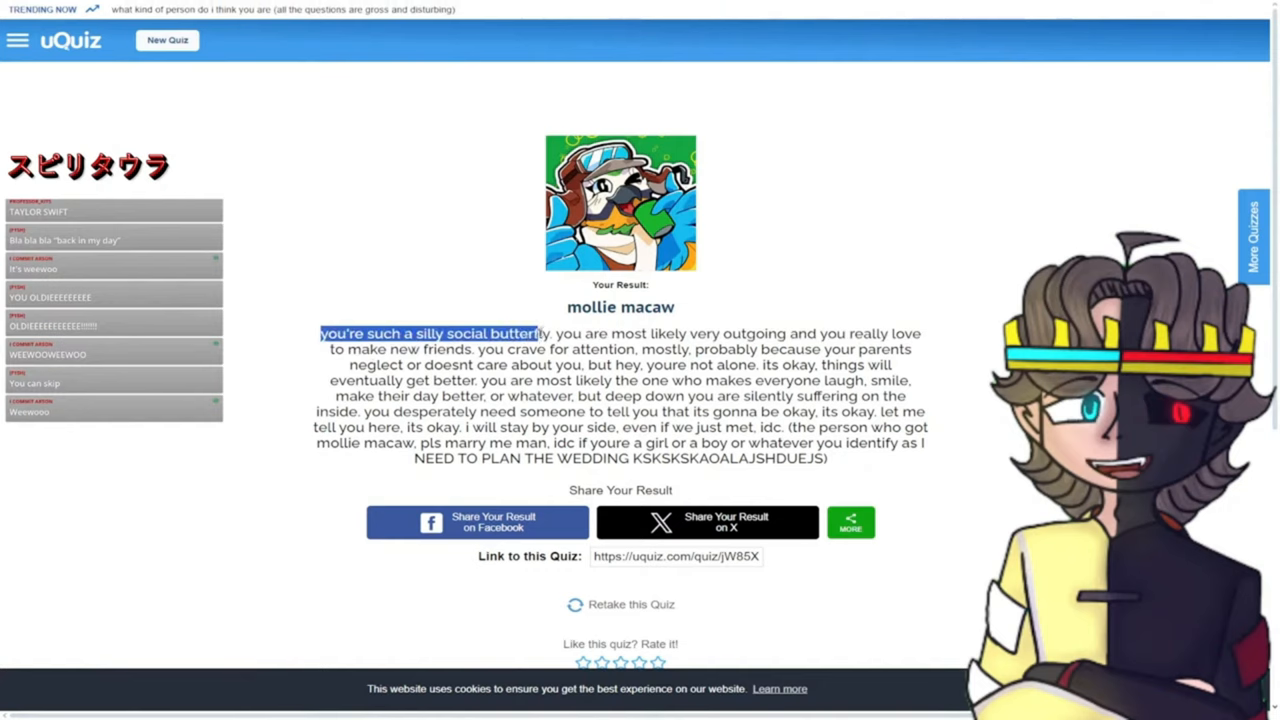
pyautogui.moveTo(535, 333); pyautogui.dragTo(610, 333)
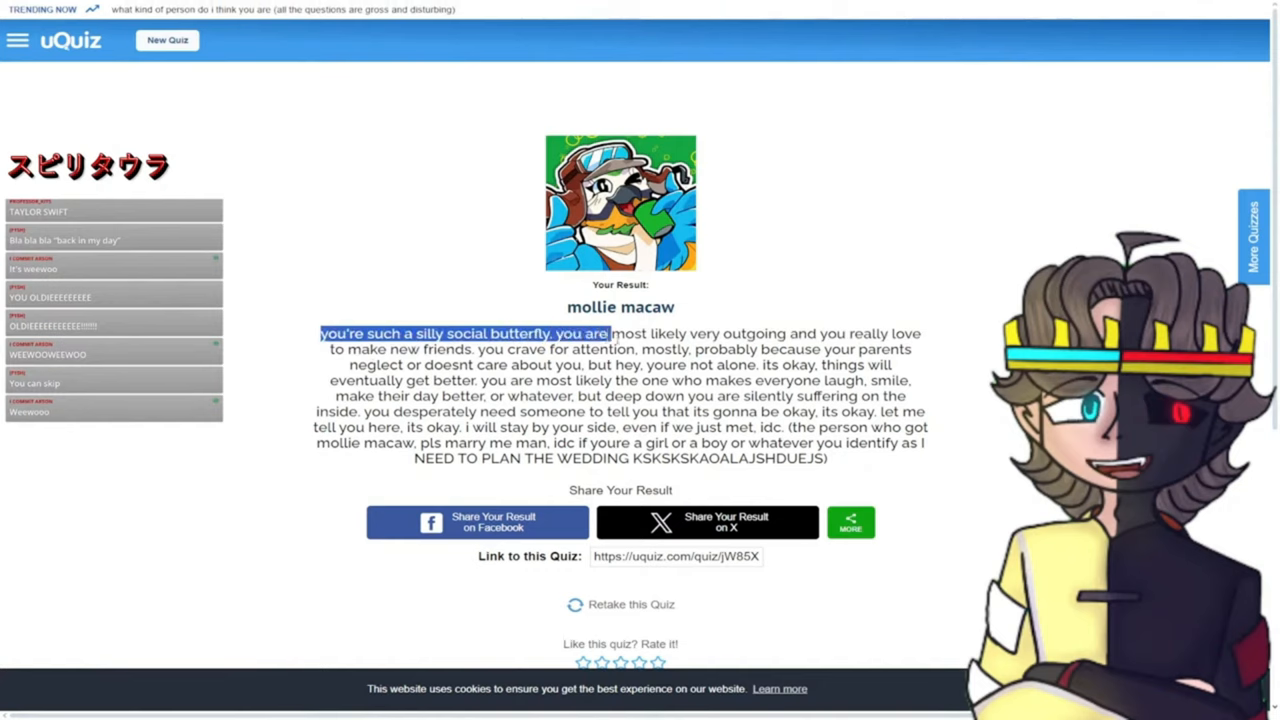
pyautogui.moveTo(610, 333); pyautogui.dragTo(845, 333)
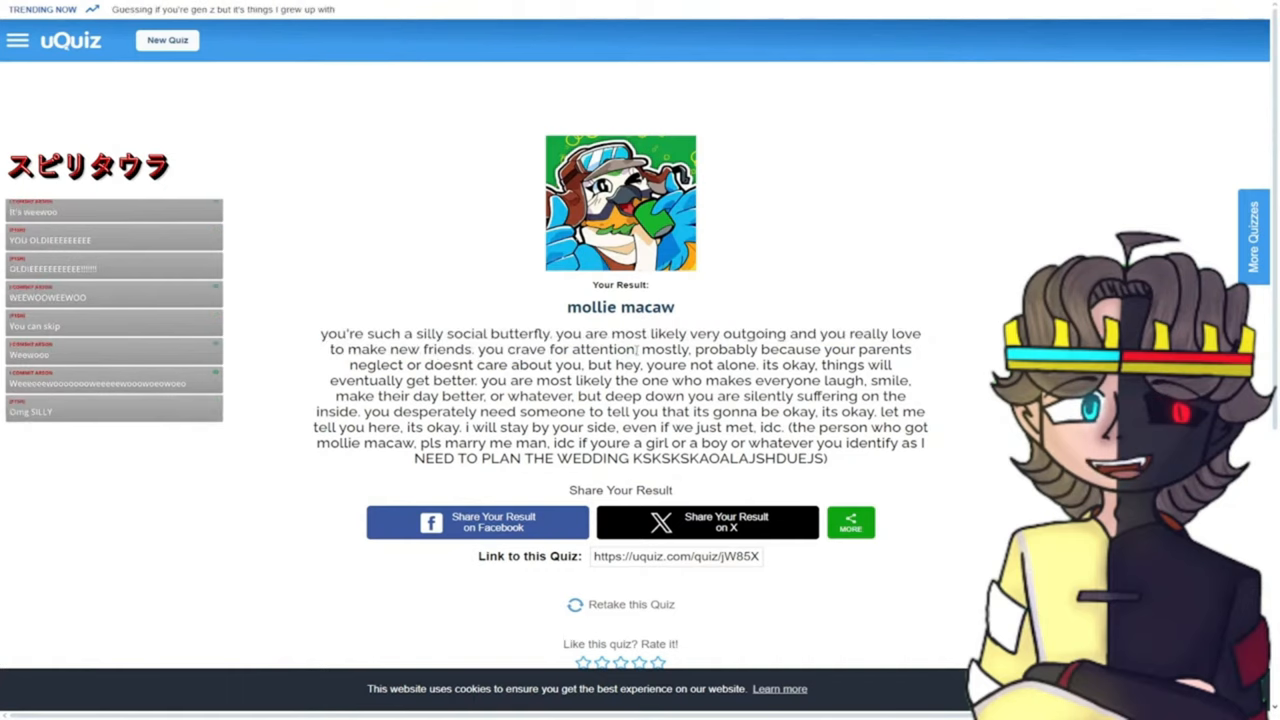
pyautogui.scroll(-3)
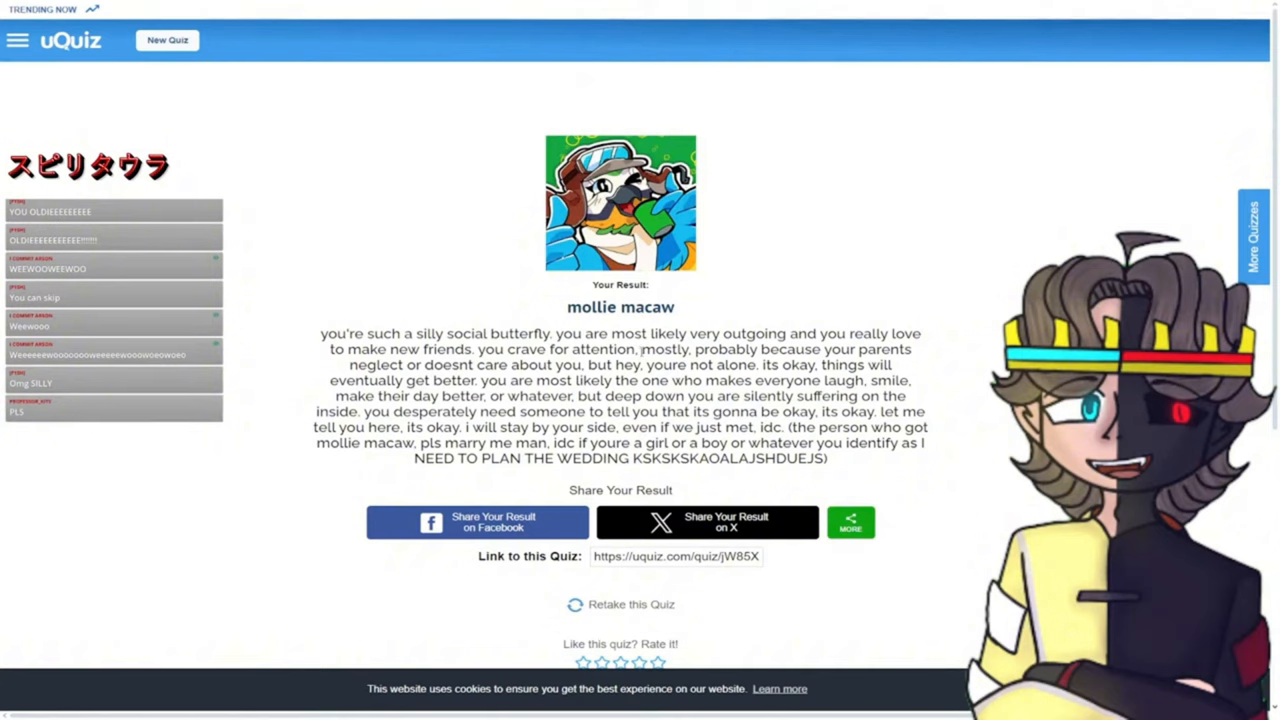
pyautogui.moveTo(642, 349); pyautogui.dragTo(404, 380)
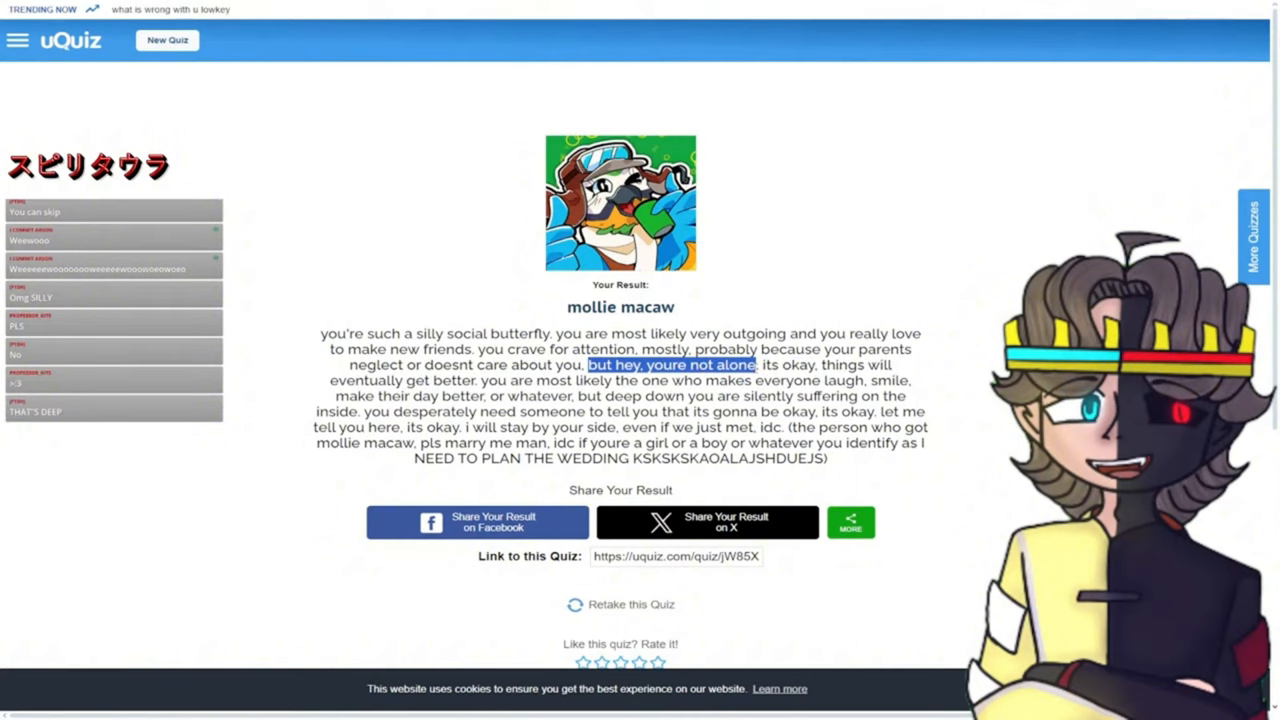
pyautogui.moveTo(757, 364); pyautogui.dragTo(478, 380)
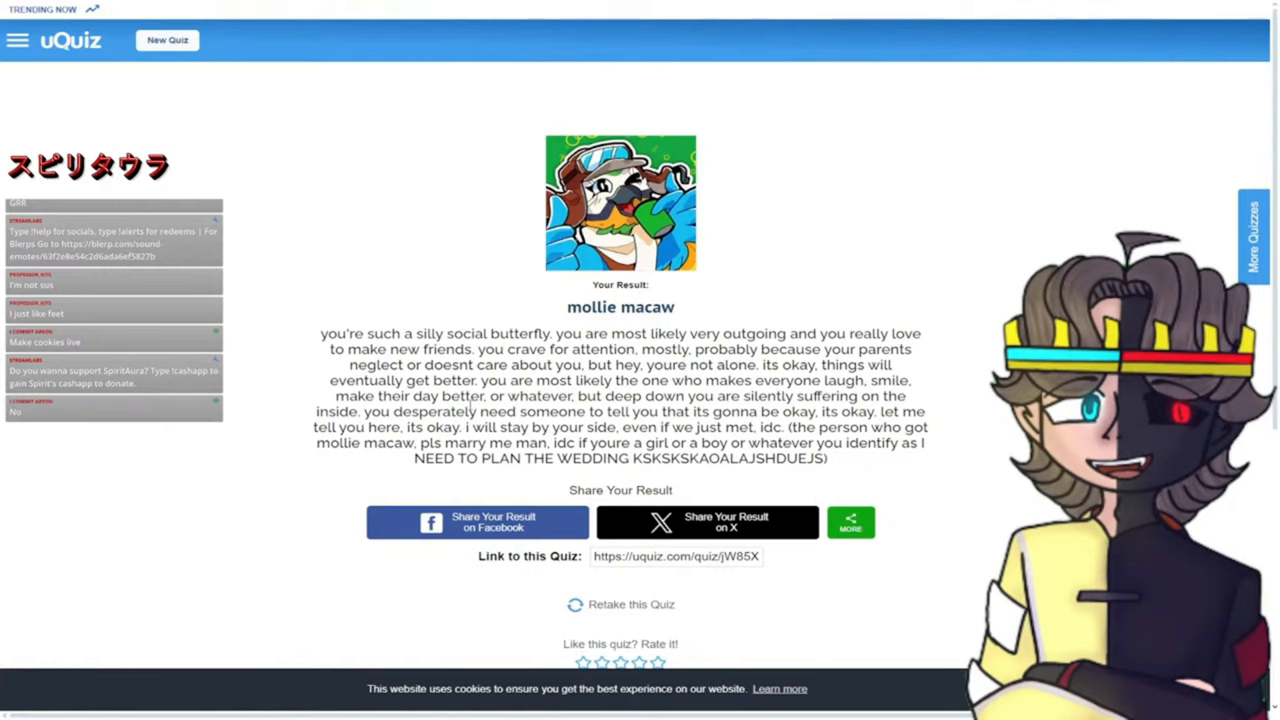
pyautogui.moveTo(365, 411); pyautogui.dragTo(410, 427)
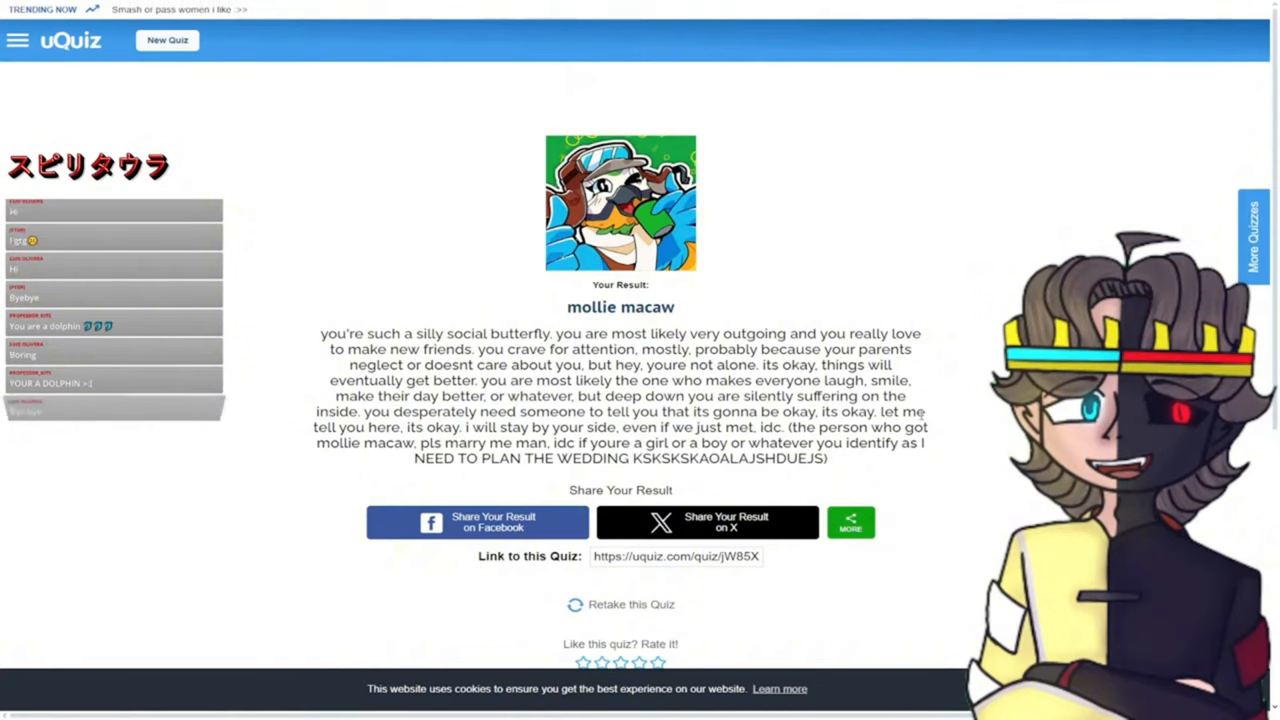
pyautogui.scroll(-3)
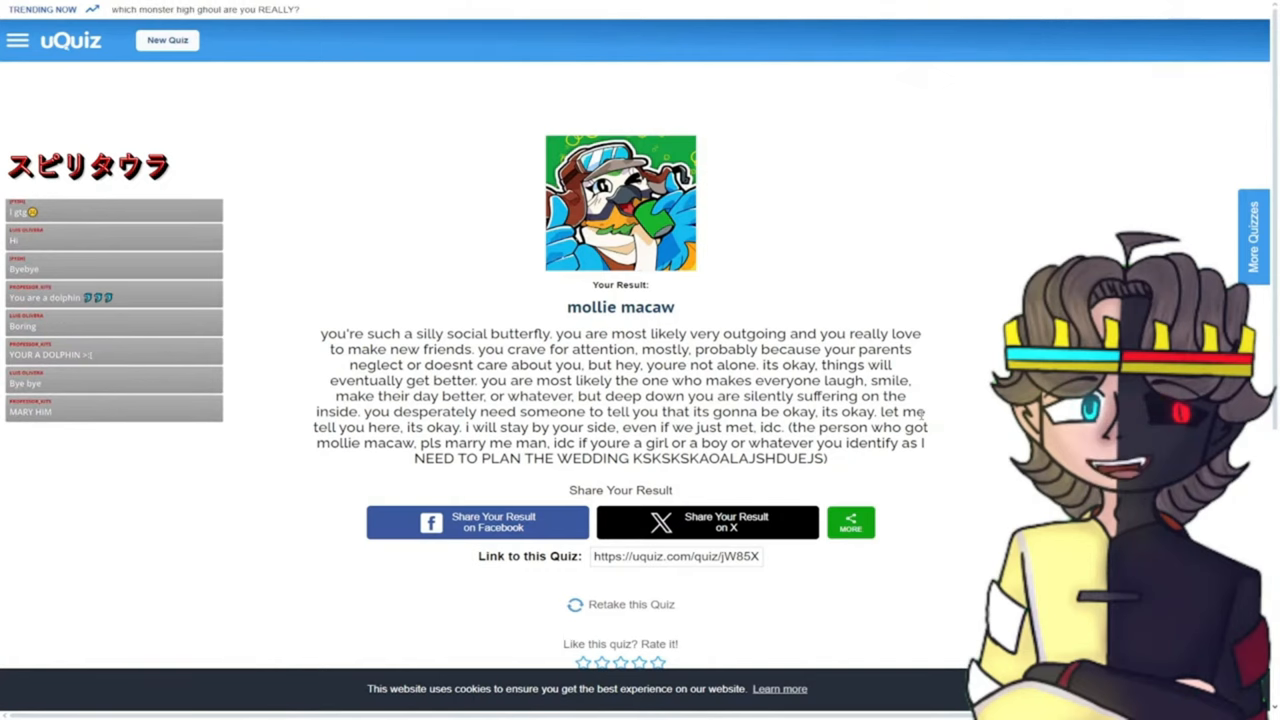